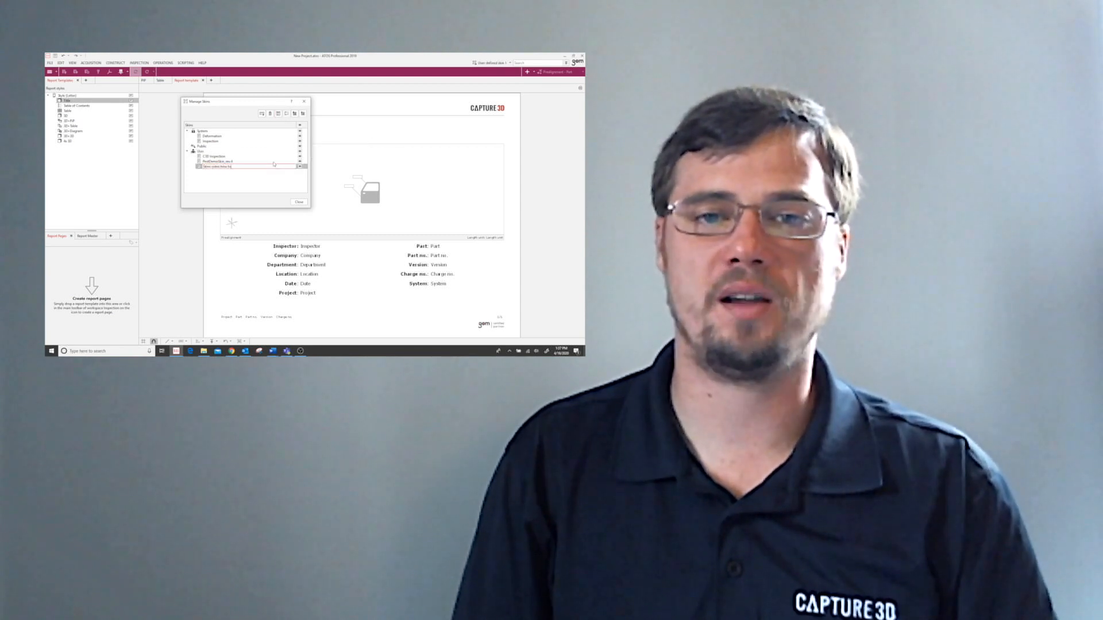
Close Manage Skins and return to the scanned sample plate in the Inspection 3D view.
left_click(299, 202)
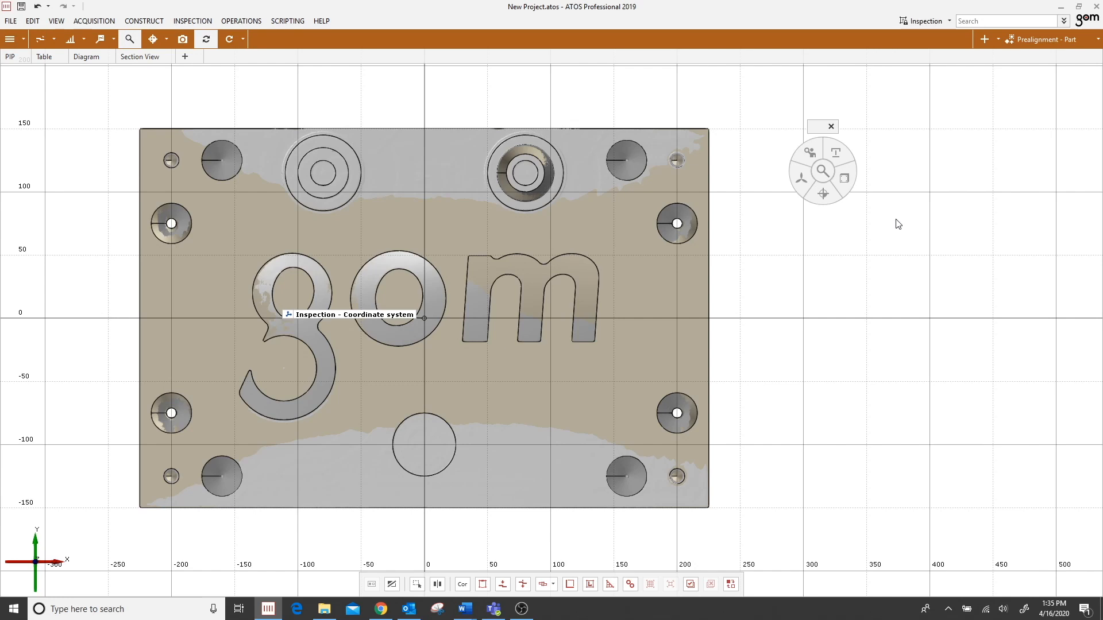
mouse_move(923, 21)
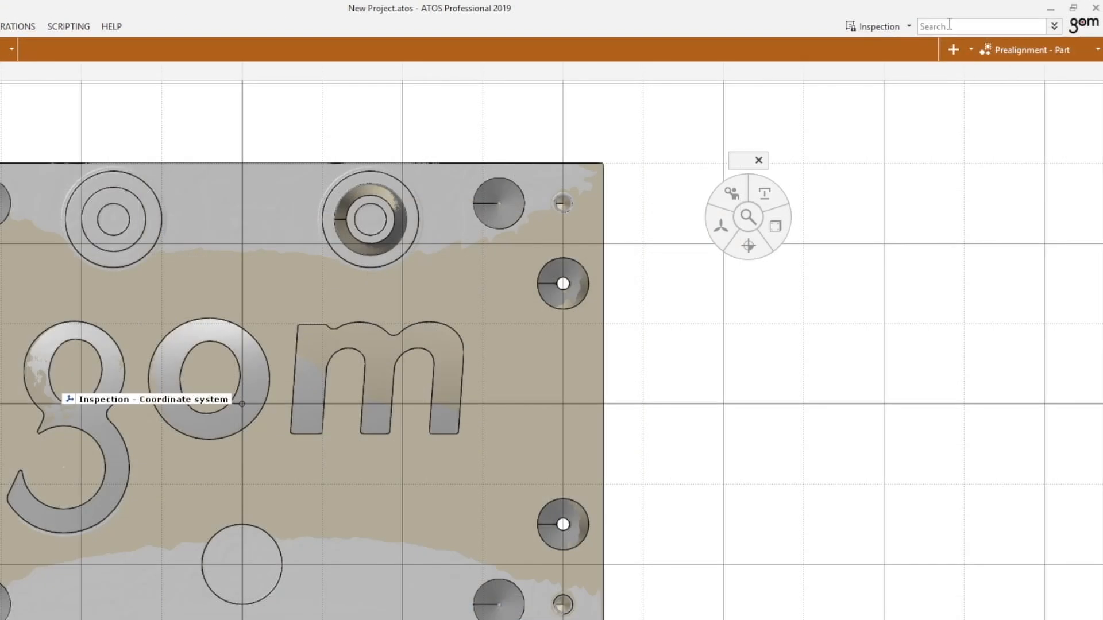
mouse_move(877, 26)
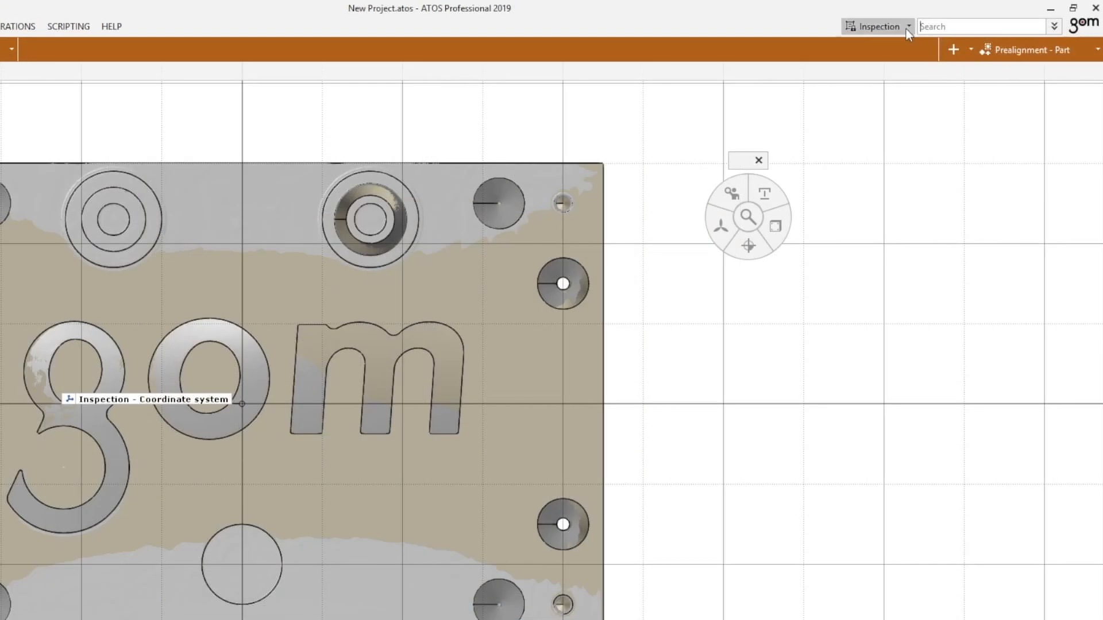
Show the skin list with Deformation, Inspection, C3D Inspection and PostDemoSkin_rev.4.
left_click(907, 26)
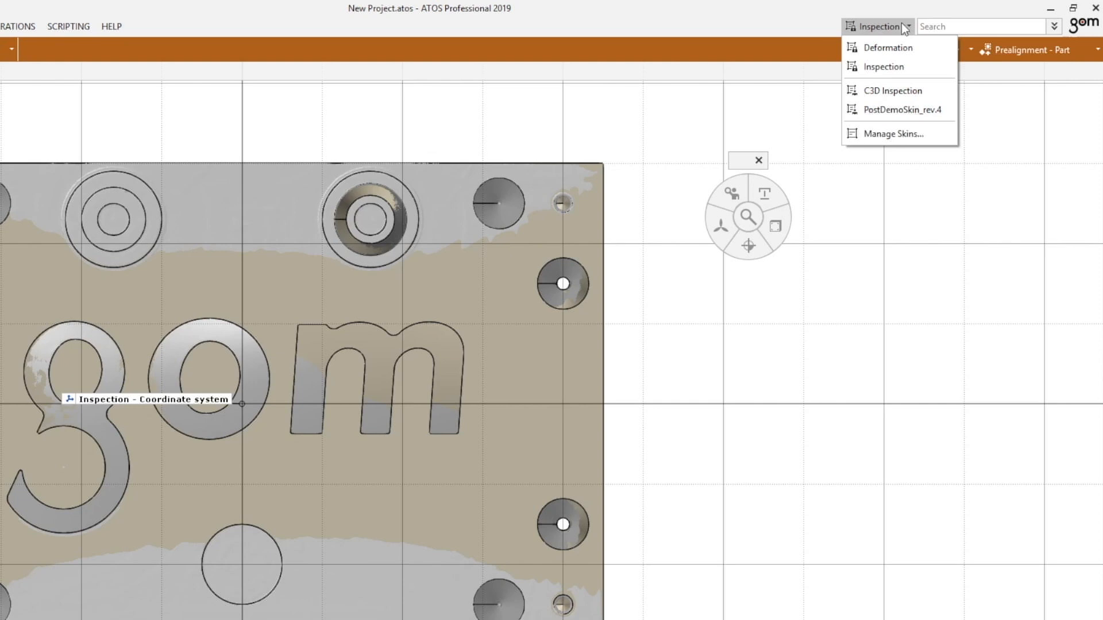
mouse_move(888, 47)
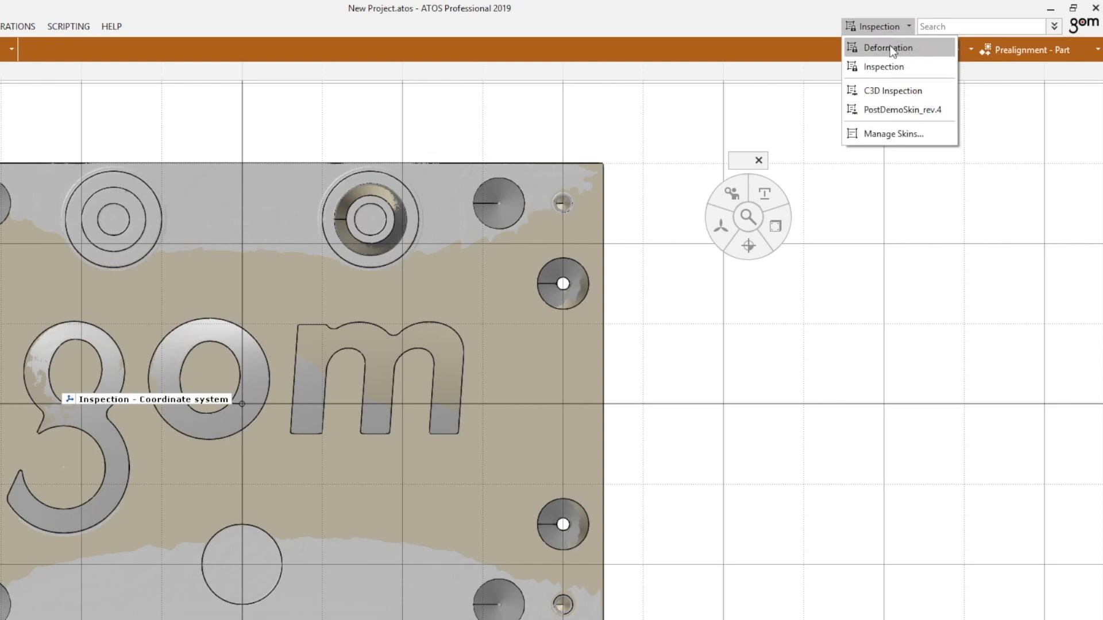
mouse_move(927, 59)
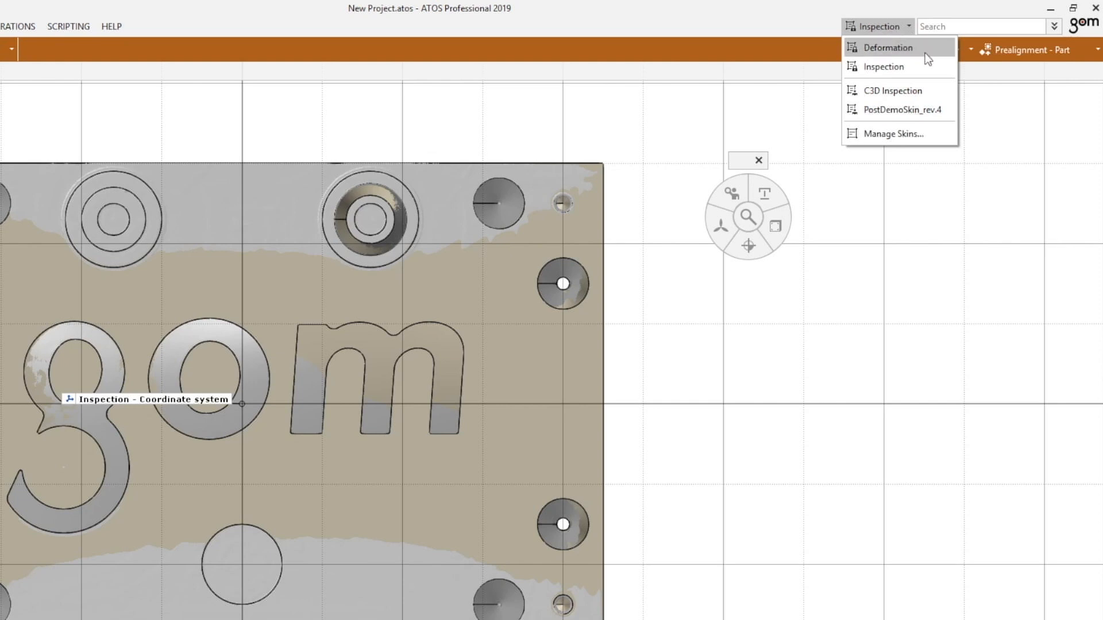
mouse_move(911, 67)
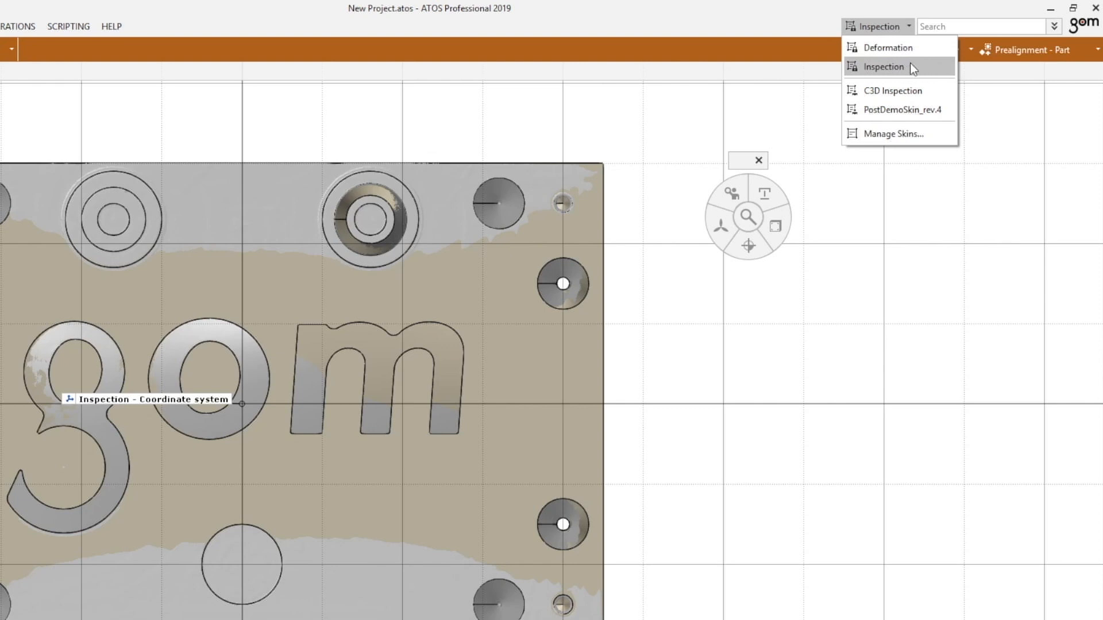
mouse_move(908, 90)
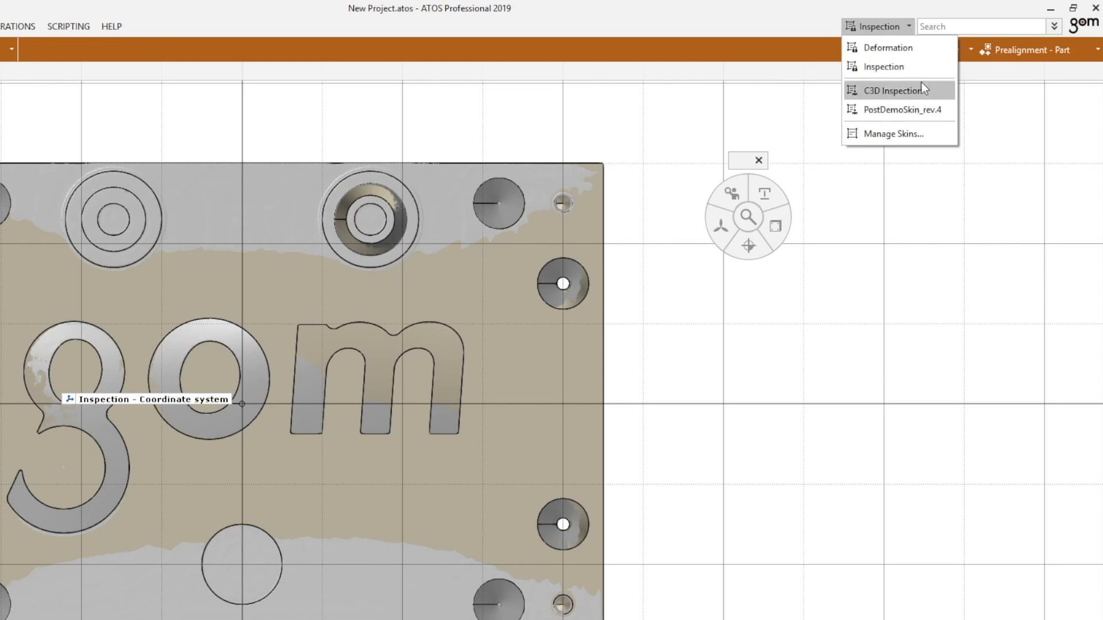
mouse_move(909, 109)
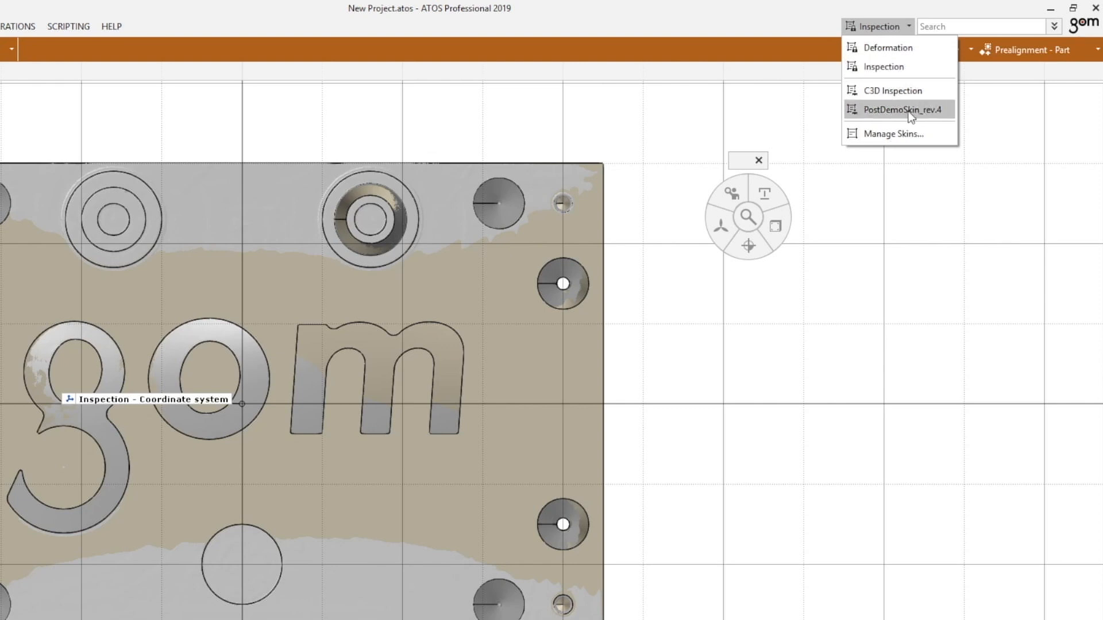
mouse_move(898, 67)
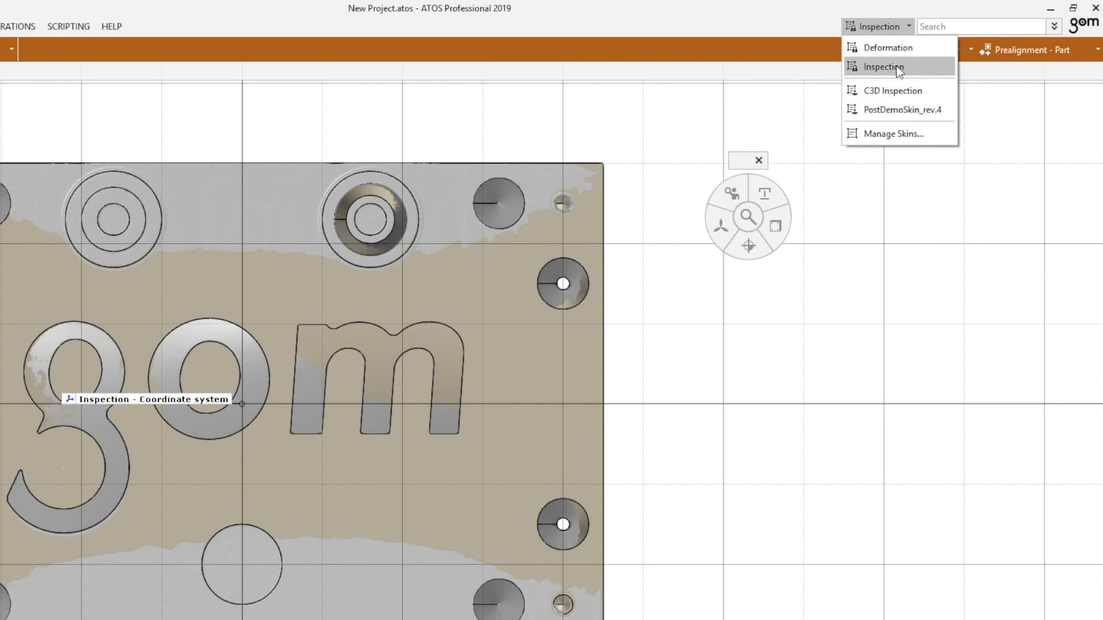
mouse_move(887, 47)
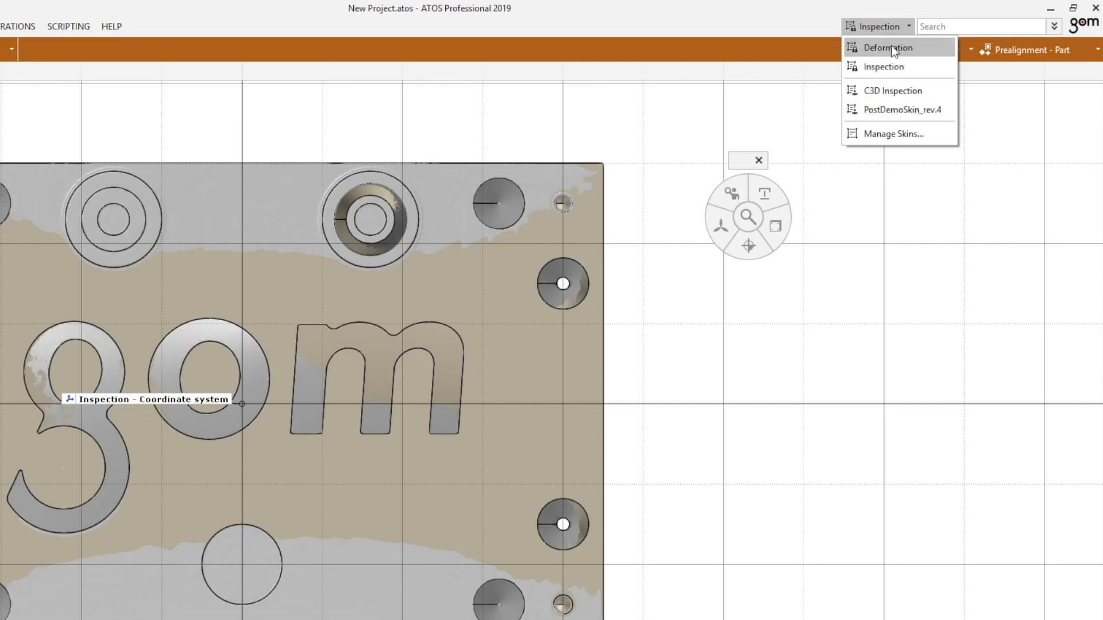
Try the Deformation skin, then return to the Inspection skin.
left_click(888, 47)
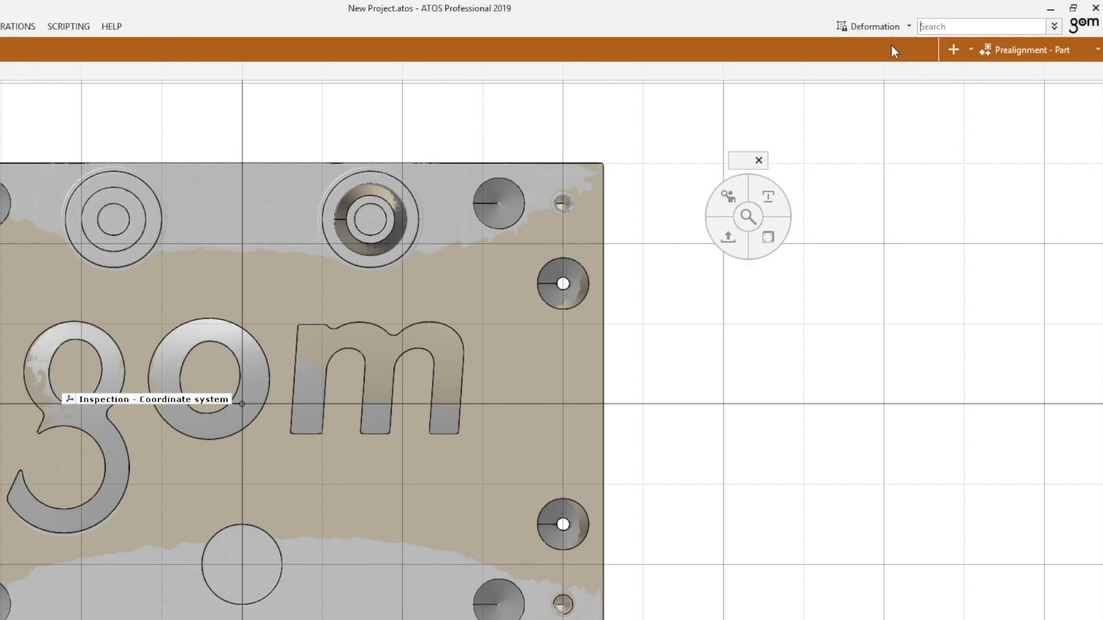
mouse_move(784, 164)
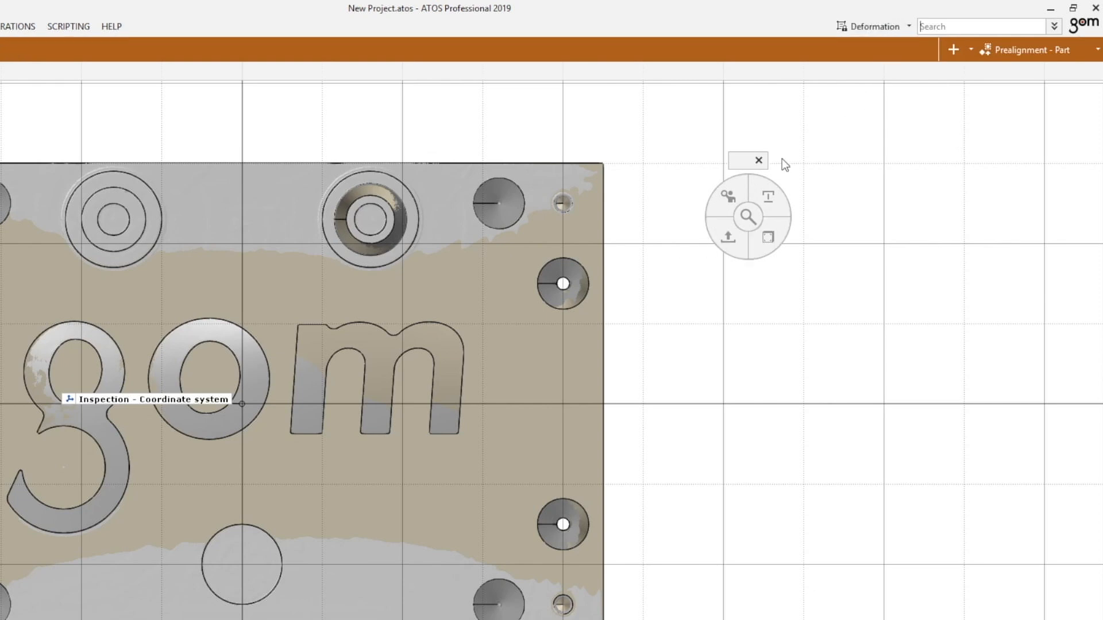
mouse_move(748, 148)
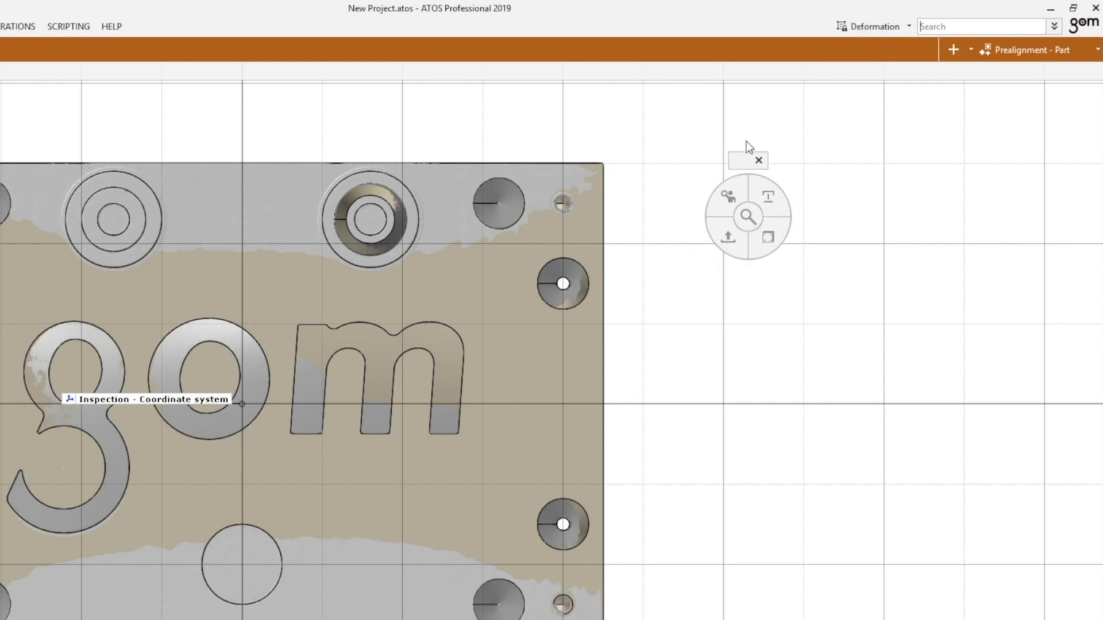
mouse_move(746, 274)
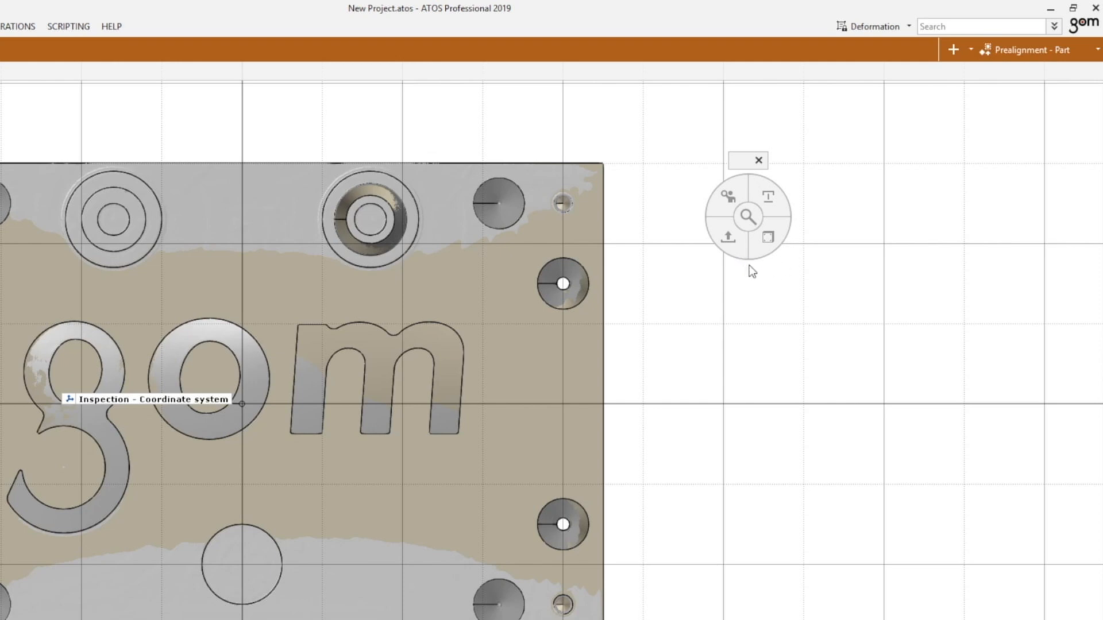
mouse_move(897, 40)
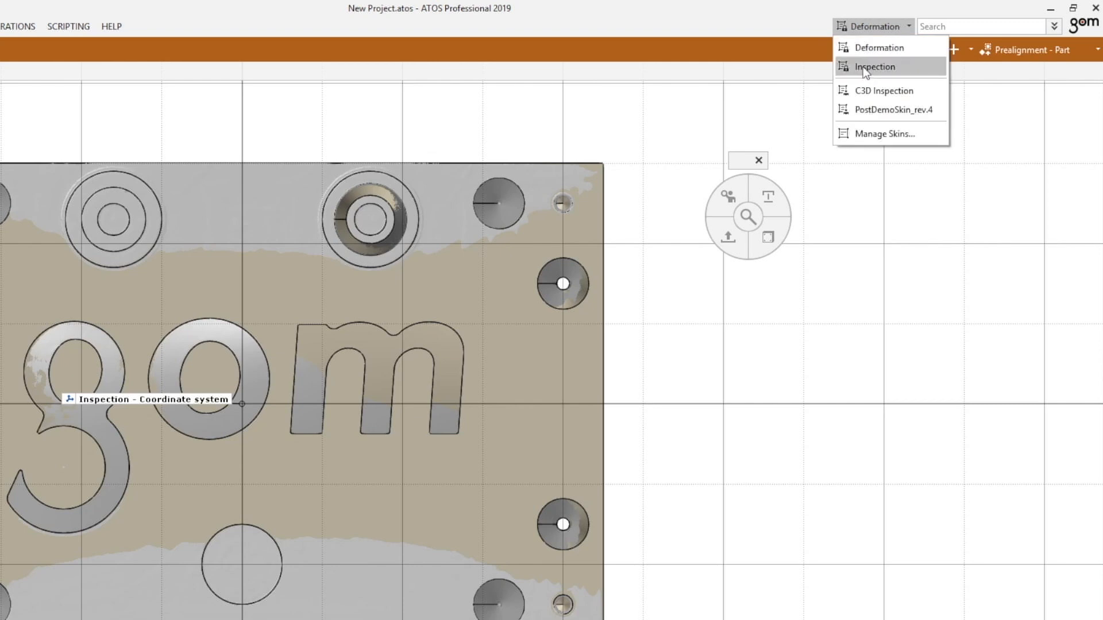
left_click(873, 67)
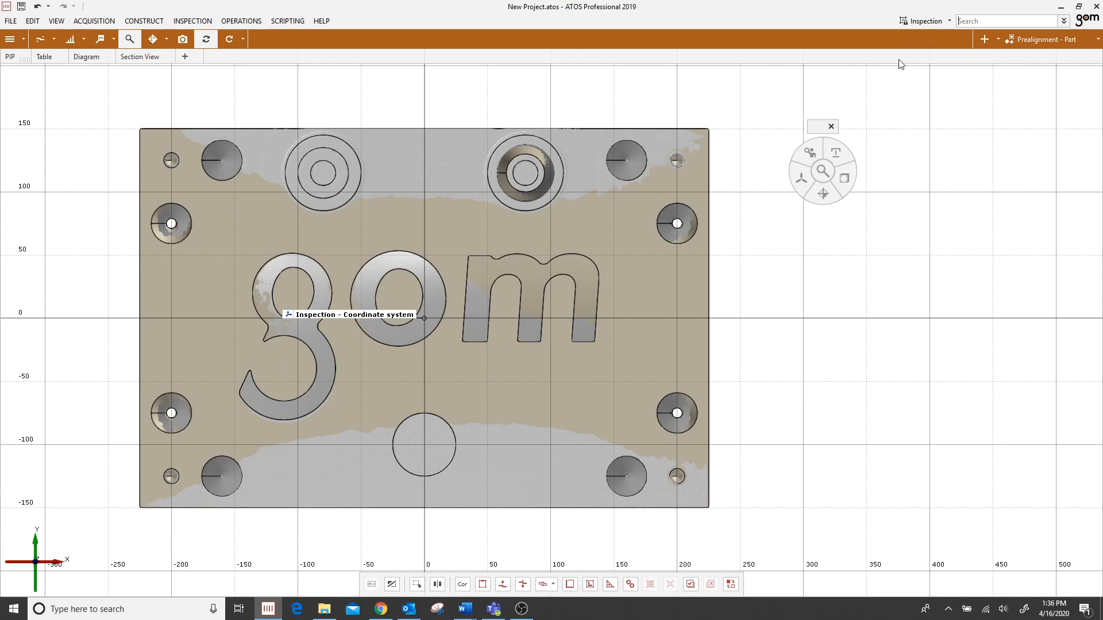
mouse_move(887, 74)
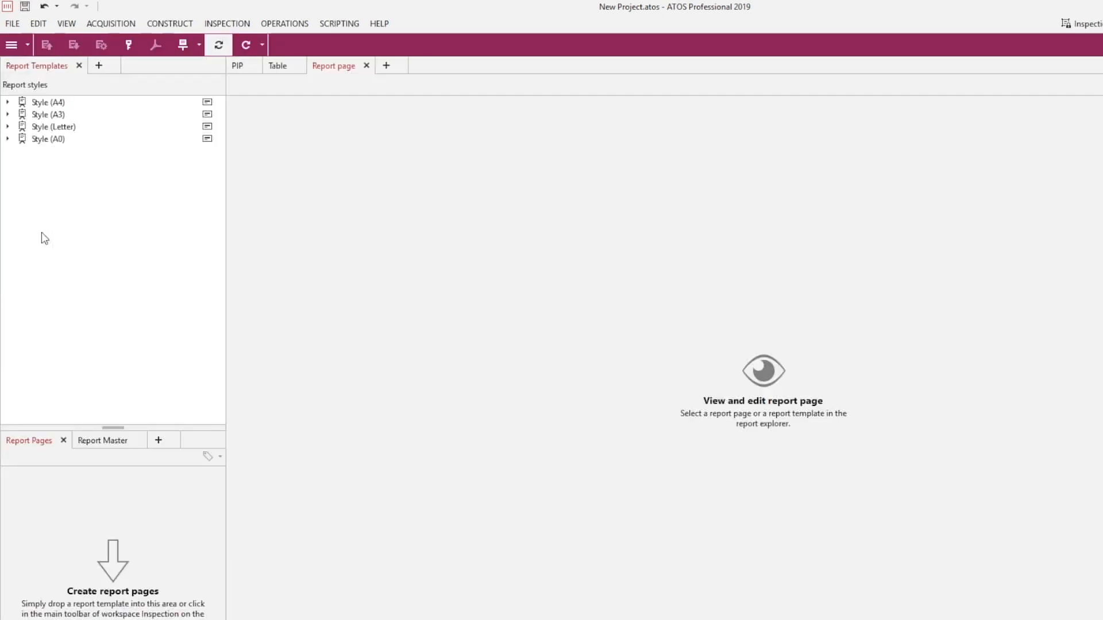
Preview the A4 Title report template, then show the skin list again.
left_click(7, 102)
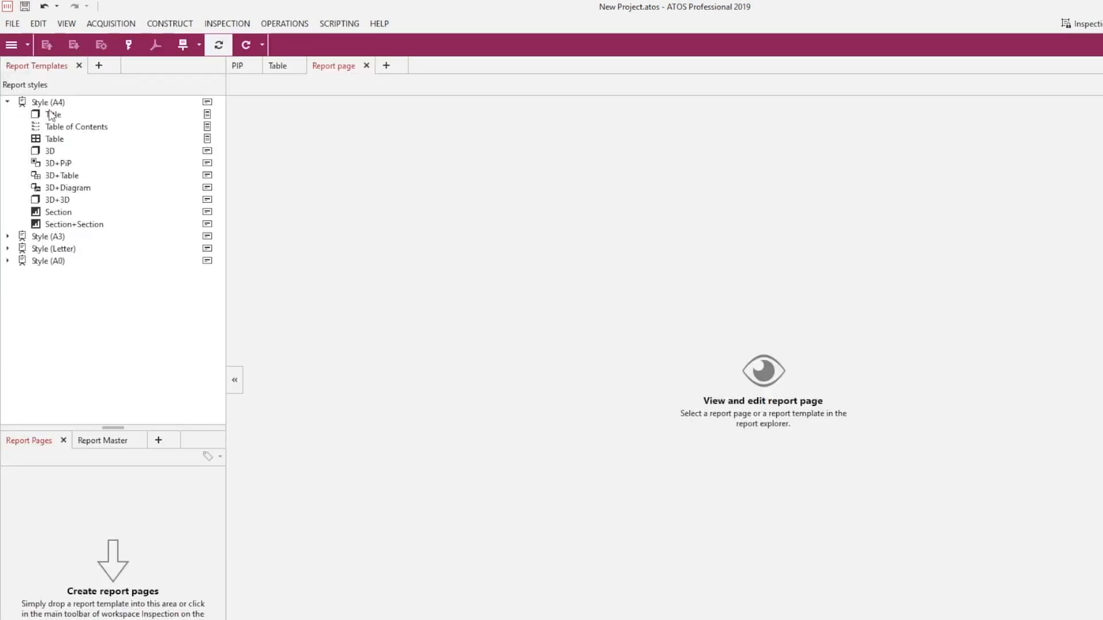
left_click(54, 114)
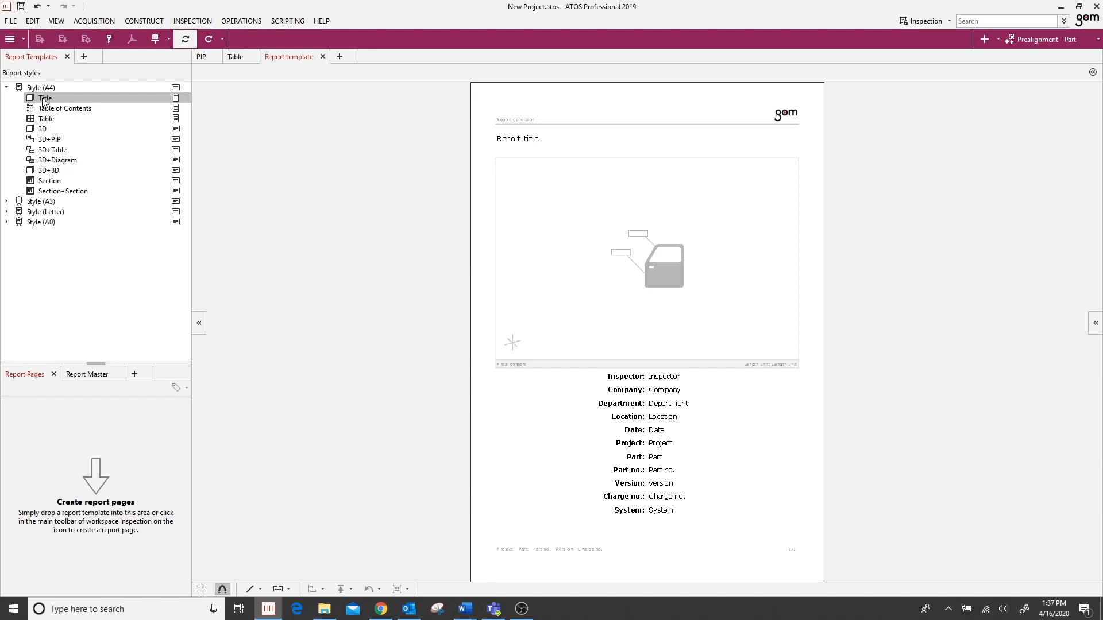
mouse_move(62, 256)
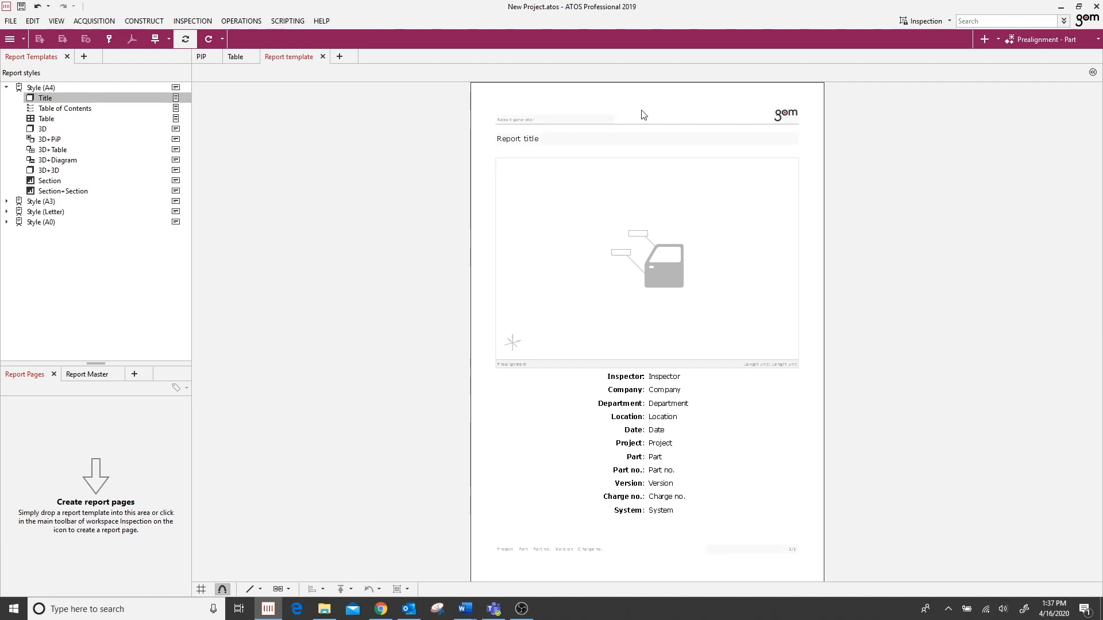
mouse_move(654, 101)
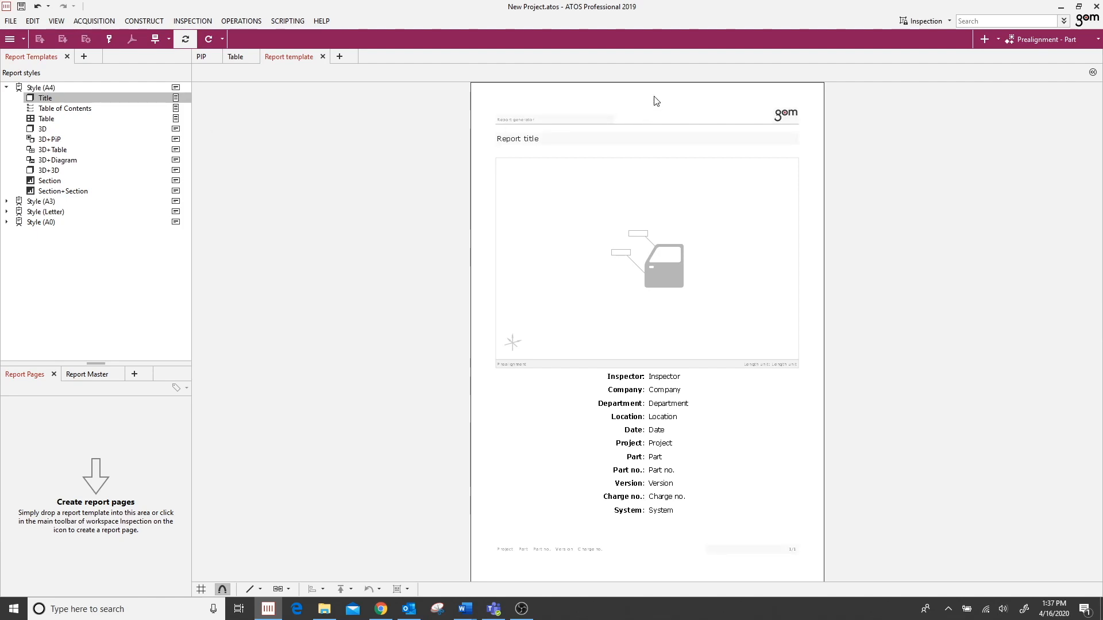
left_click(922, 21)
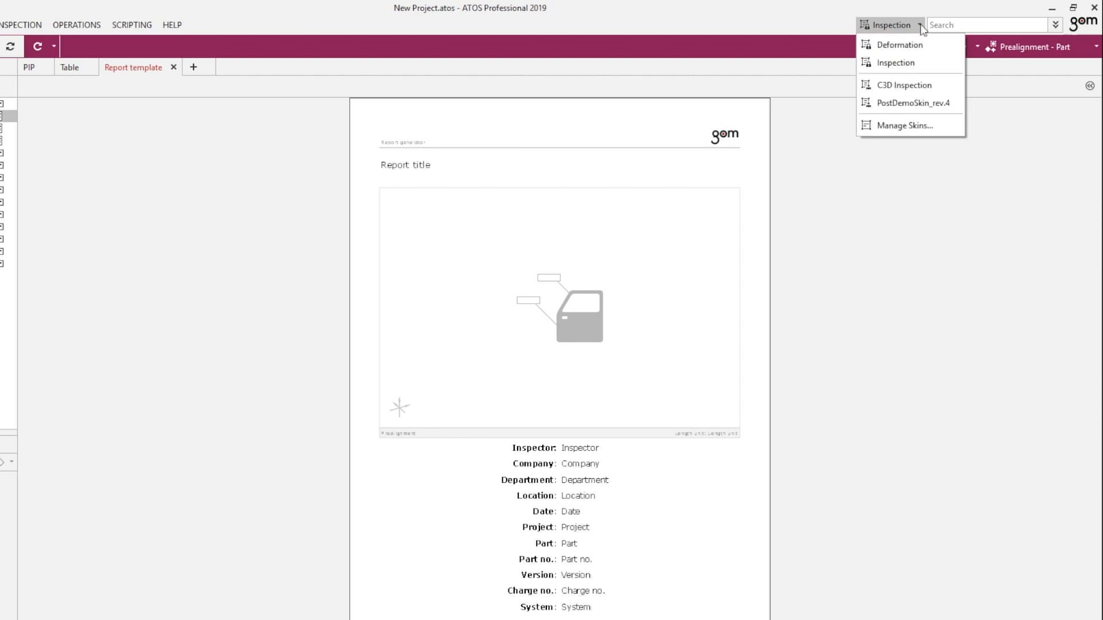
Activate the C3D Inspection skin and preview its Letter-style Capture 3D Title template.
left_click(906, 84)
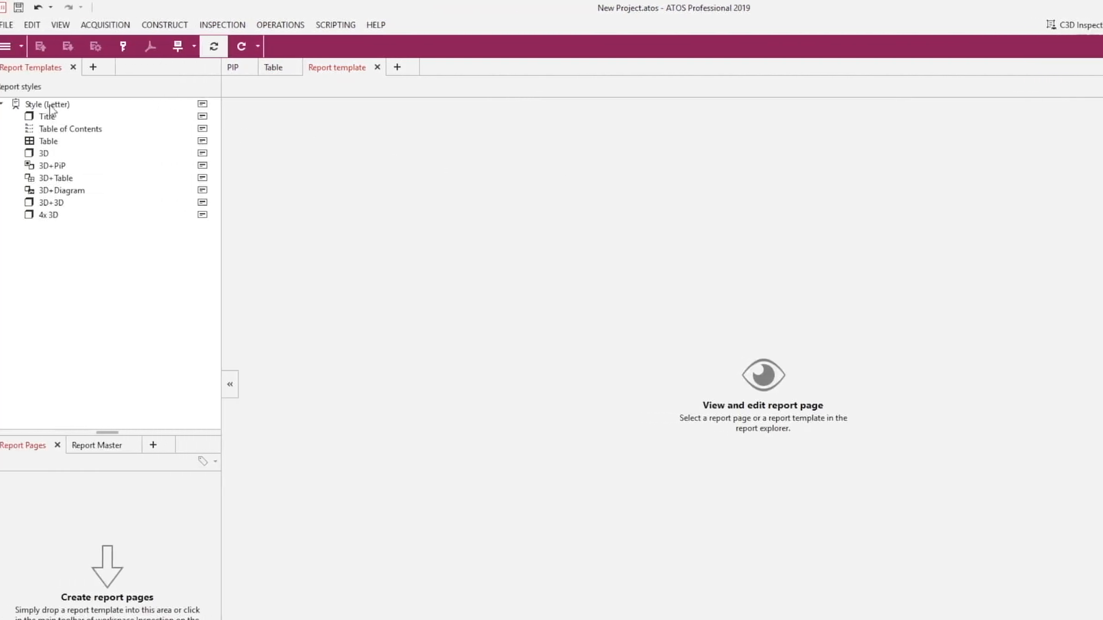
left_click(47, 116)
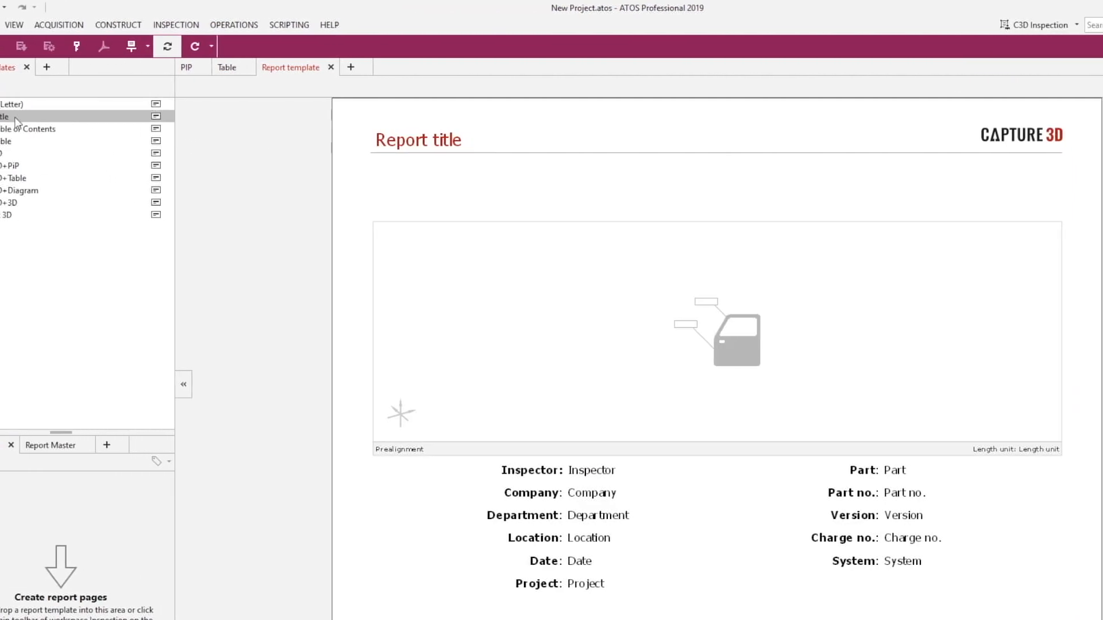
left_click(183, 384)
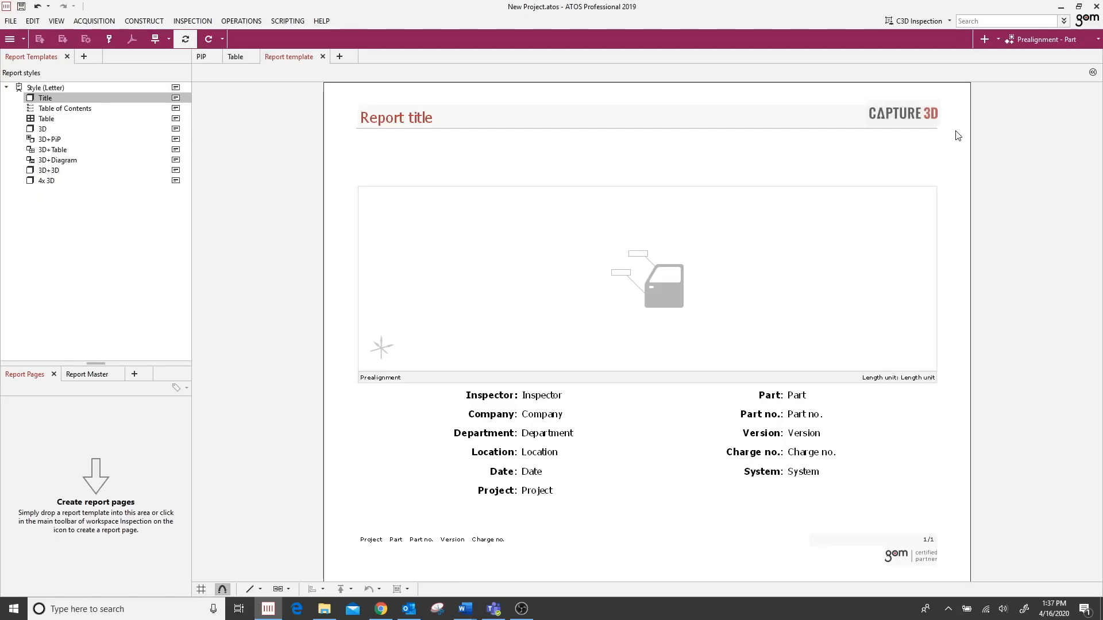
mouse_move(955, 112)
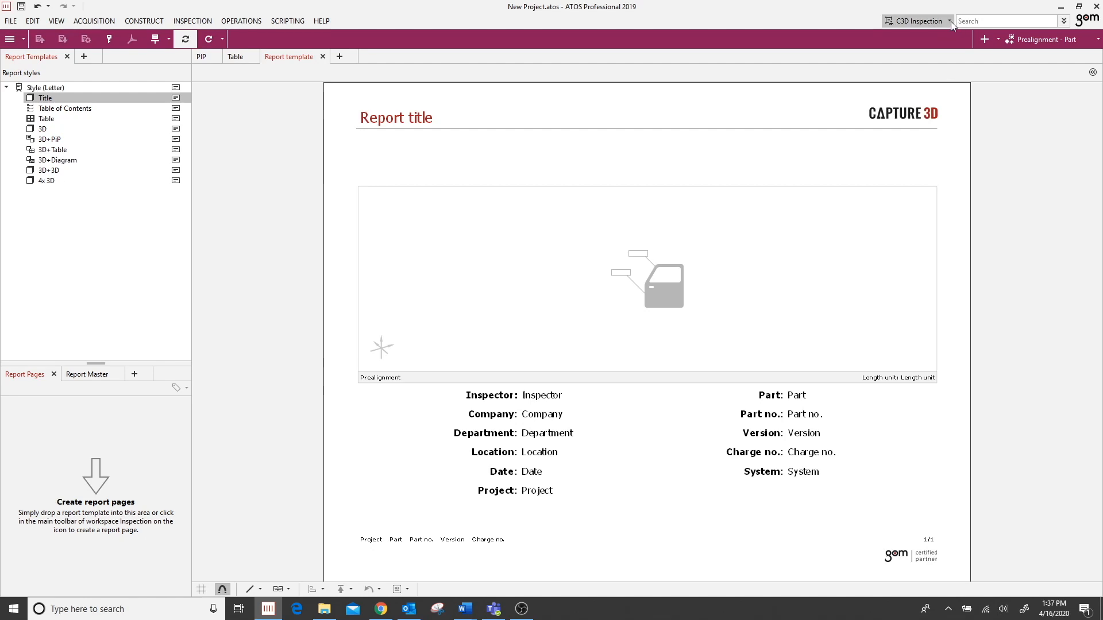
Create a User skin named 'Skins video how to' in Manage Skins and make it active.
left_click(945, 21)
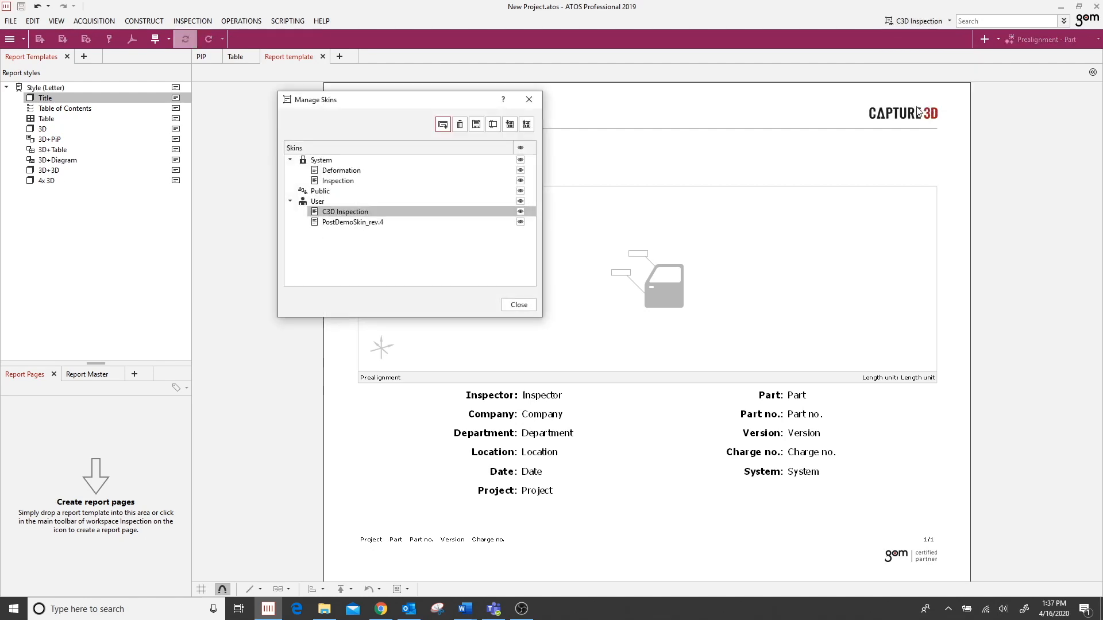
left_click(317, 202)
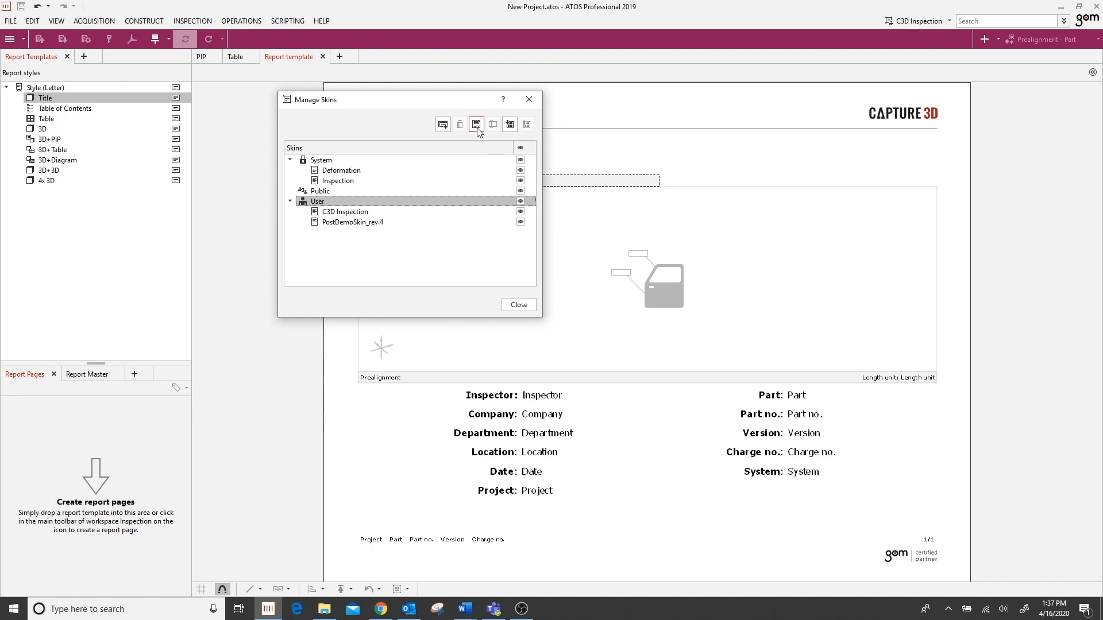
mouse_move(483, 225)
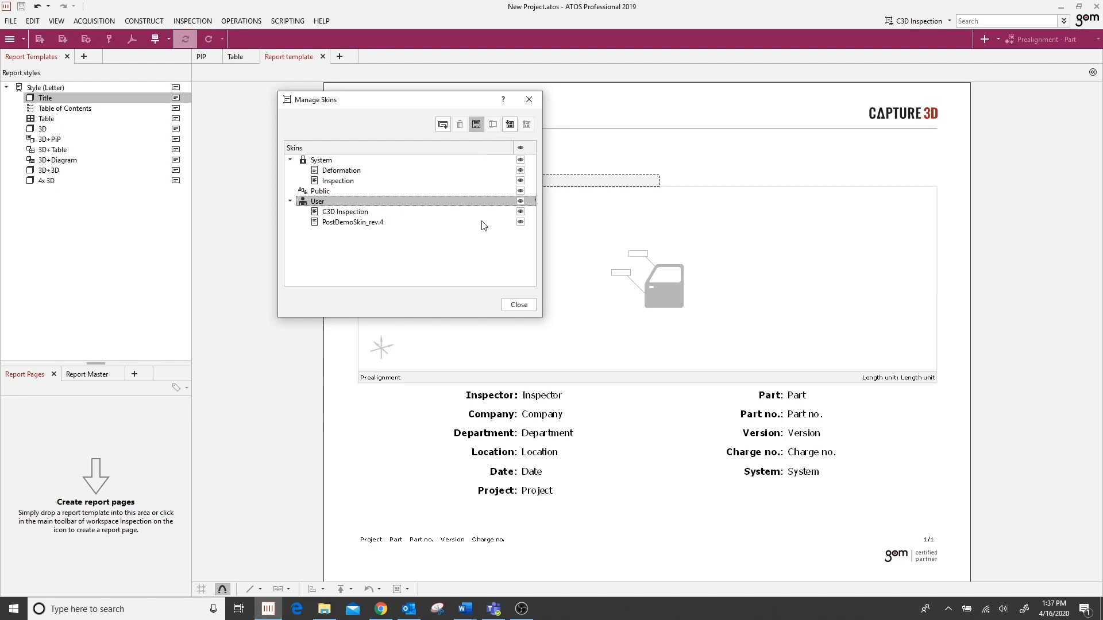
left_click(444, 124)
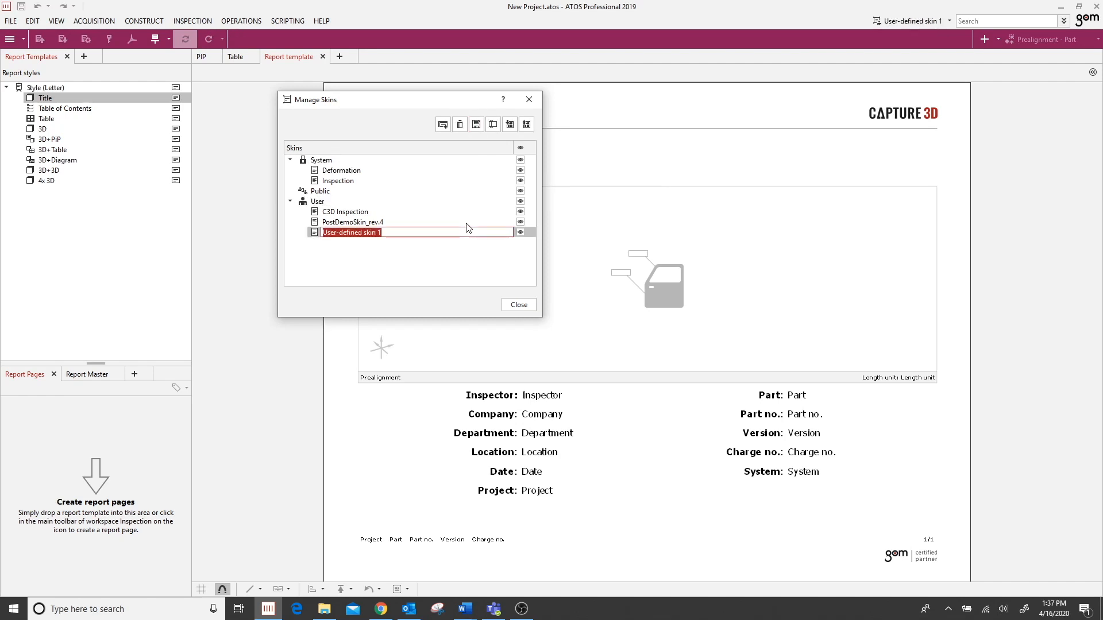
type("Skins video")
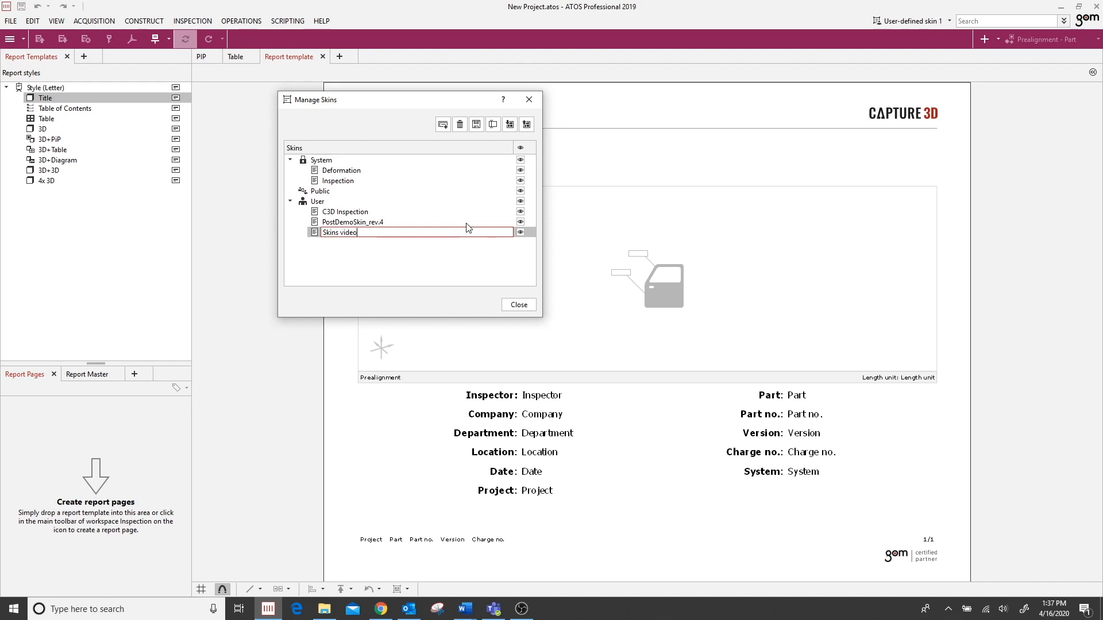
type("how to")
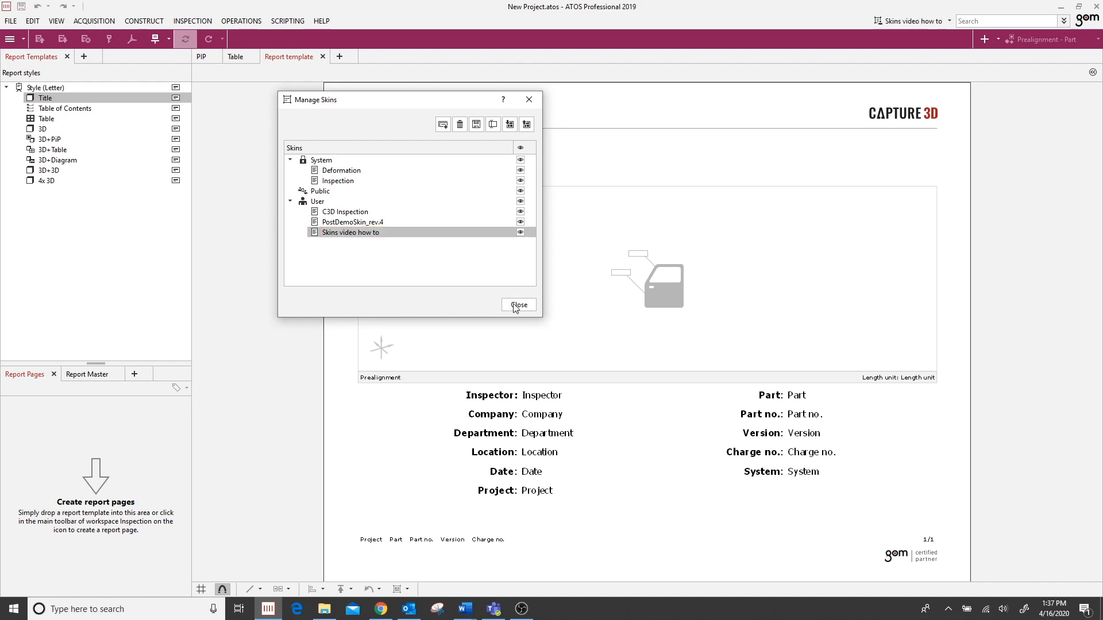
left_click(518, 306)
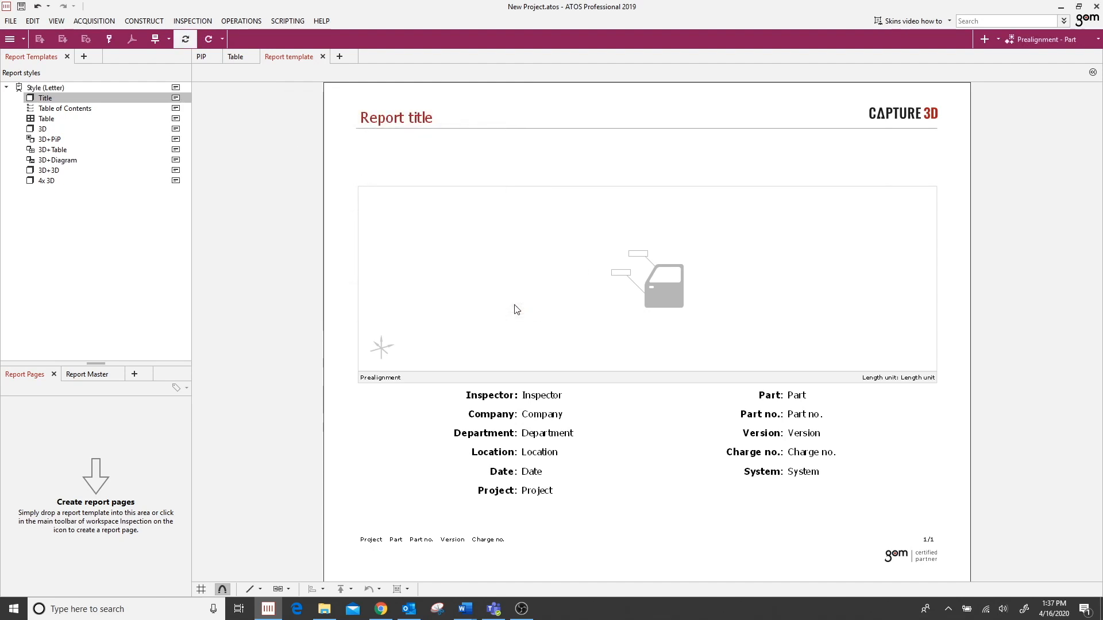
mouse_move(700, 248)
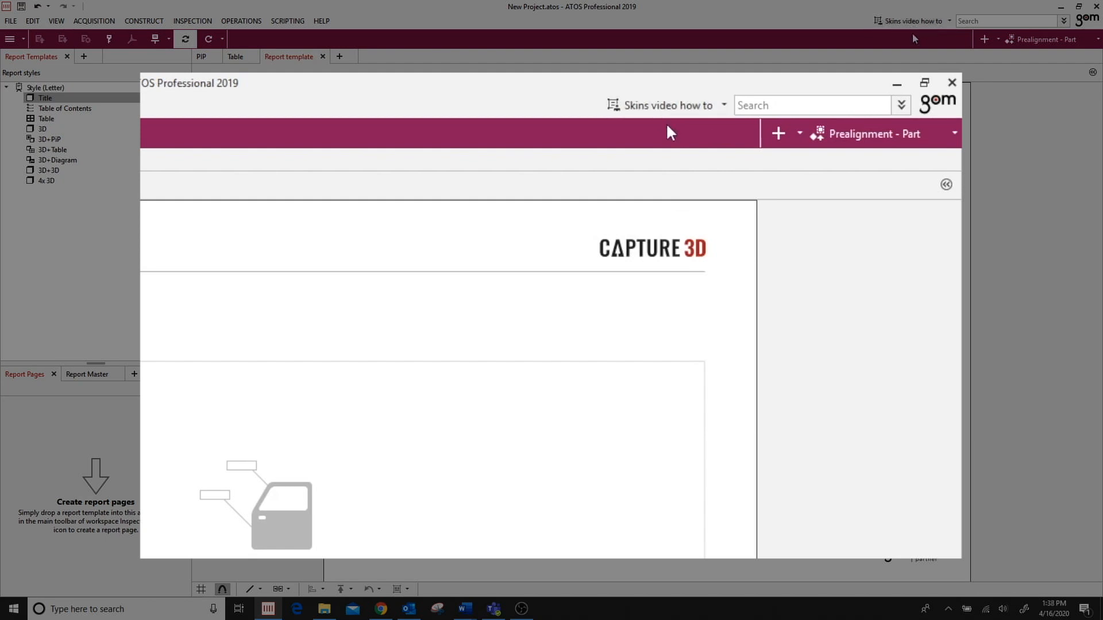
Show the skin list, now containing 'Skins video how to'.
left_click(951, 83)
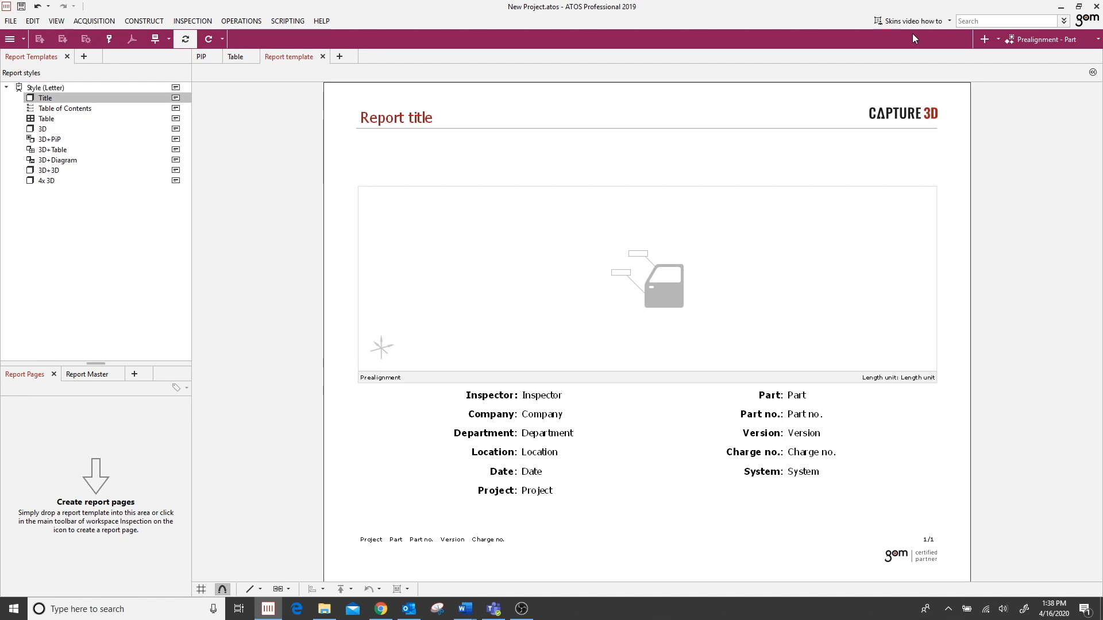
left_click(928, 22)
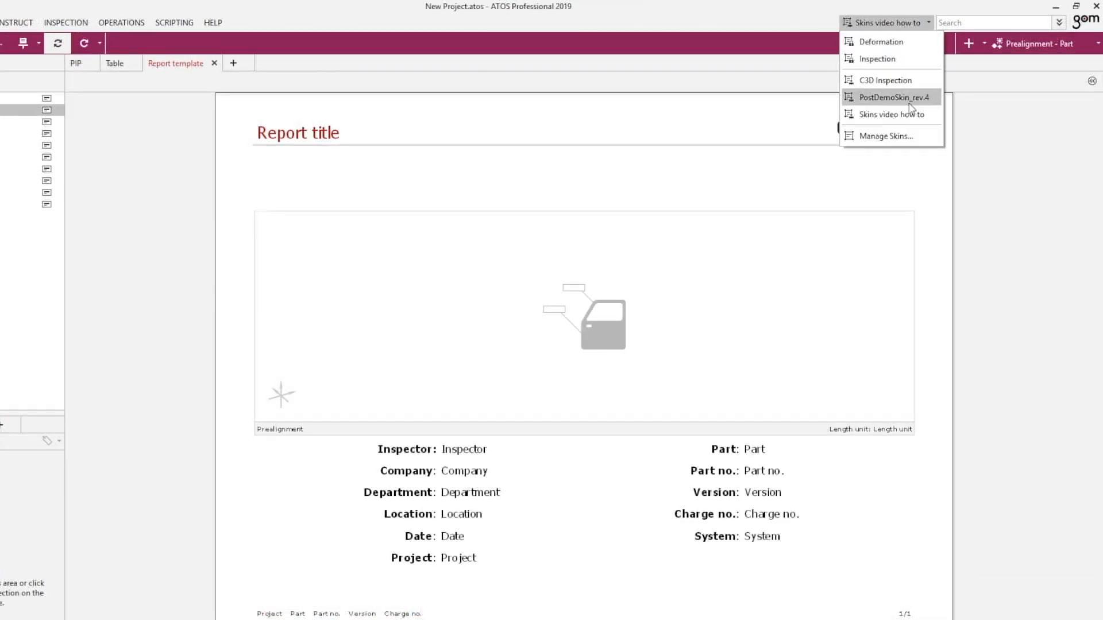
Bring up Manage Skins listing 'Skins video how to' under the User skins.
left_click(888, 135)
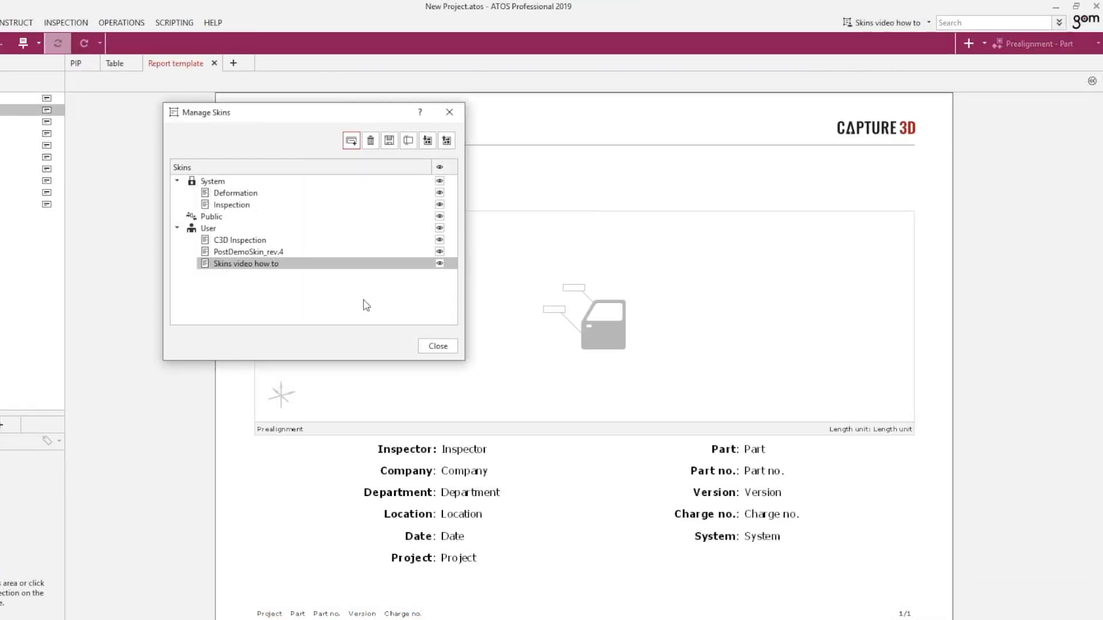
mouse_move(218, 224)
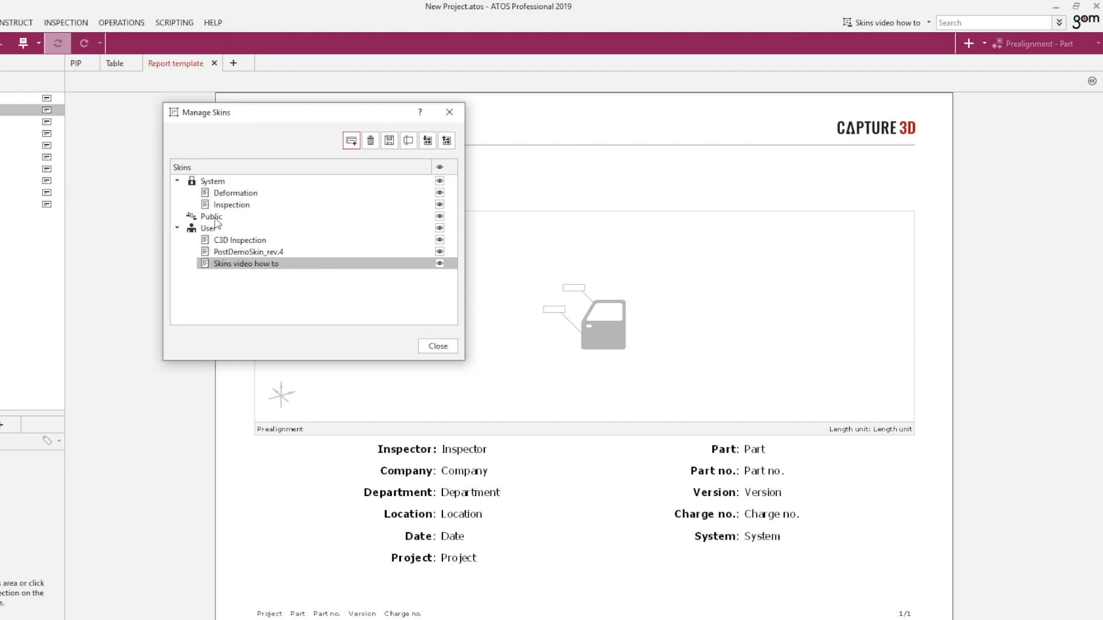
mouse_move(239, 265)
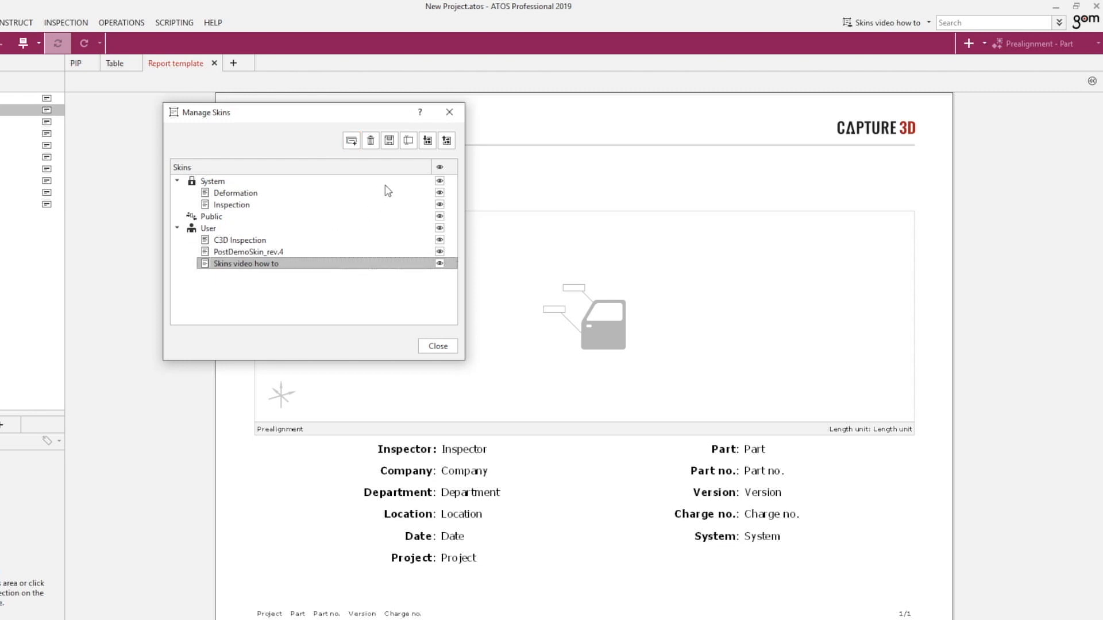
mouse_move(446, 140)
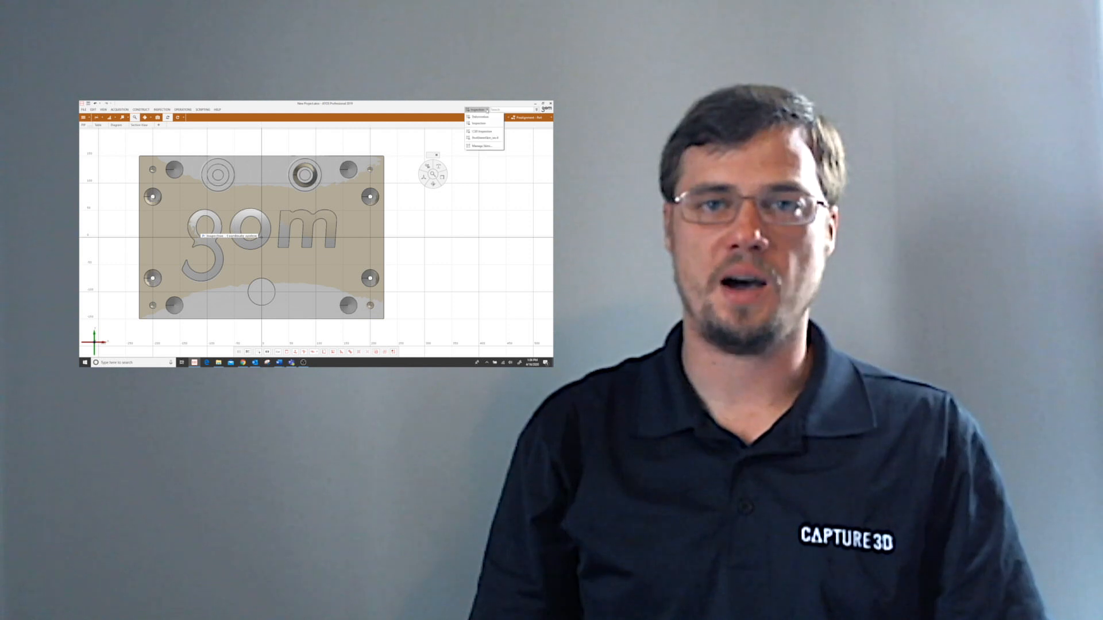
Close Manage Skins, leaving the Capture 3D Letter-style Title template on screen.
left_click(480, 145)
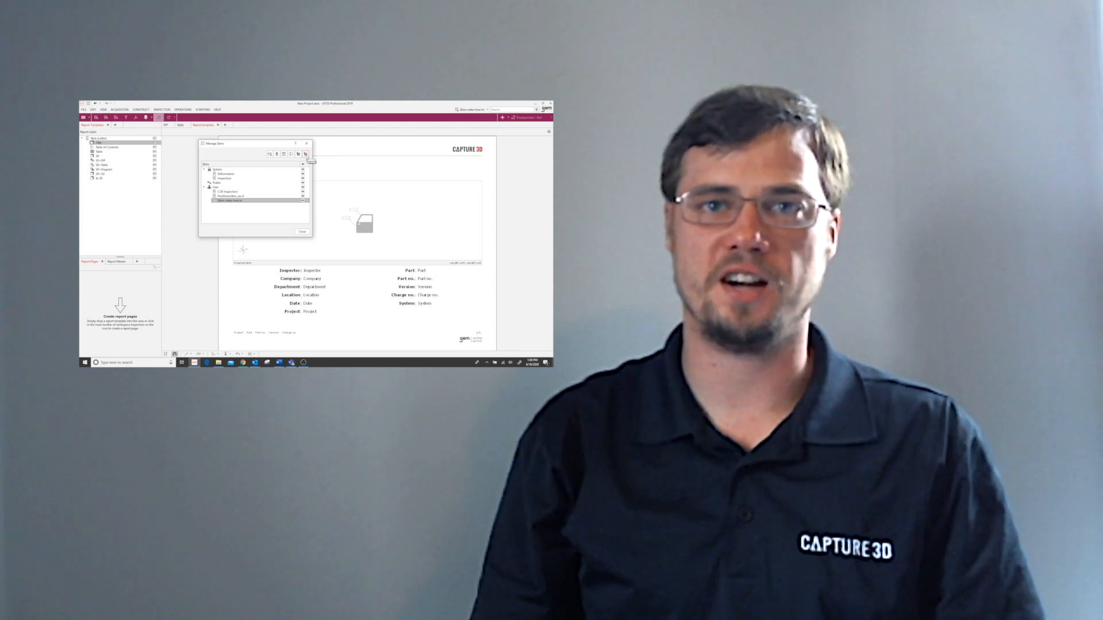
left_click(302, 231)
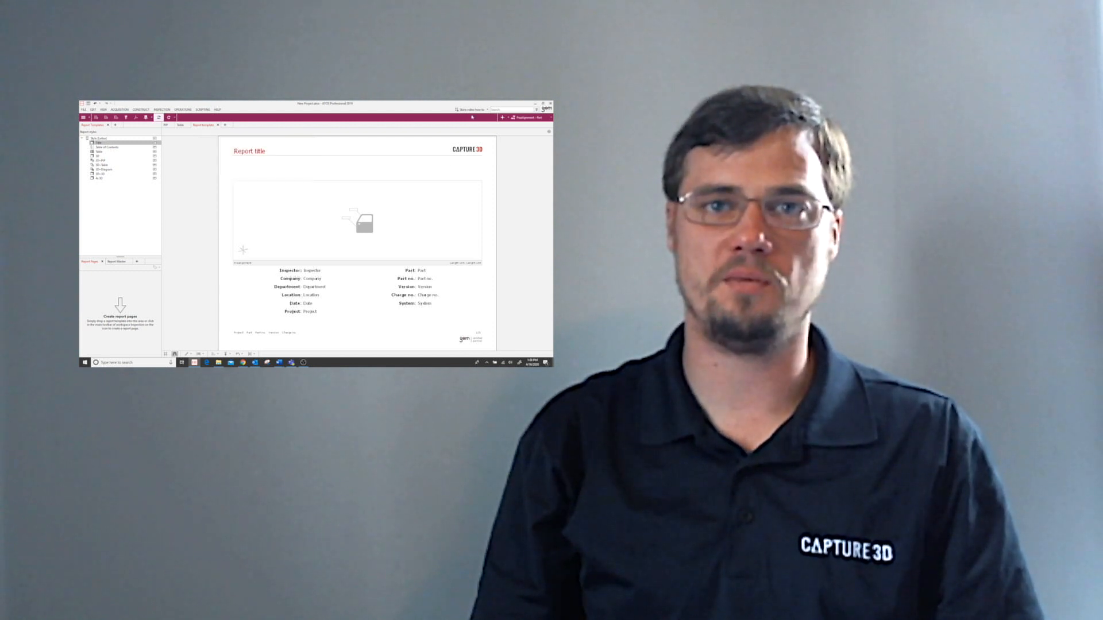